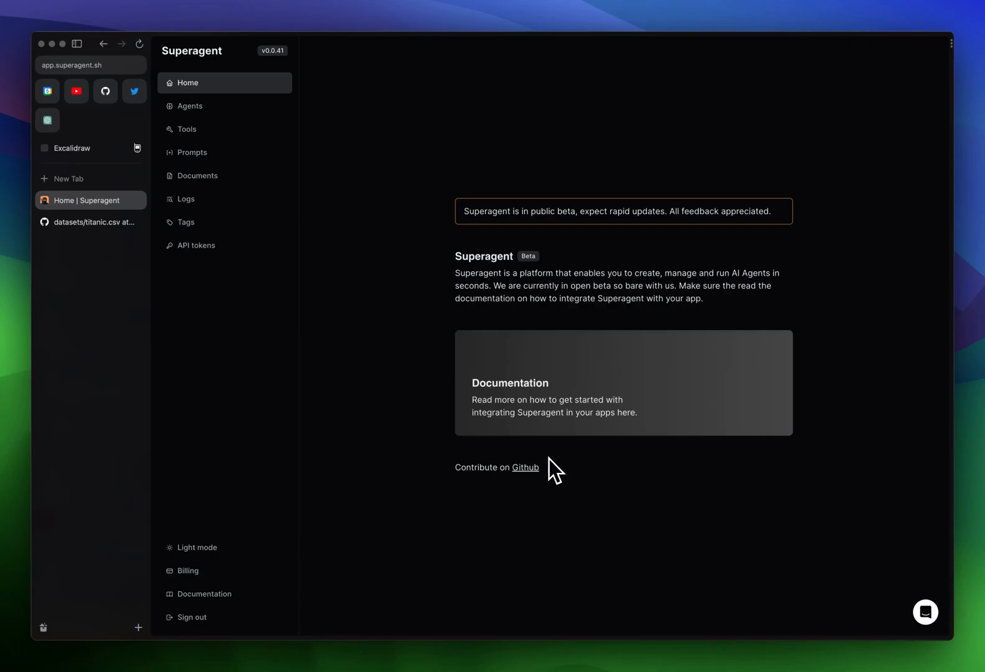
mouse_move(561, 473)
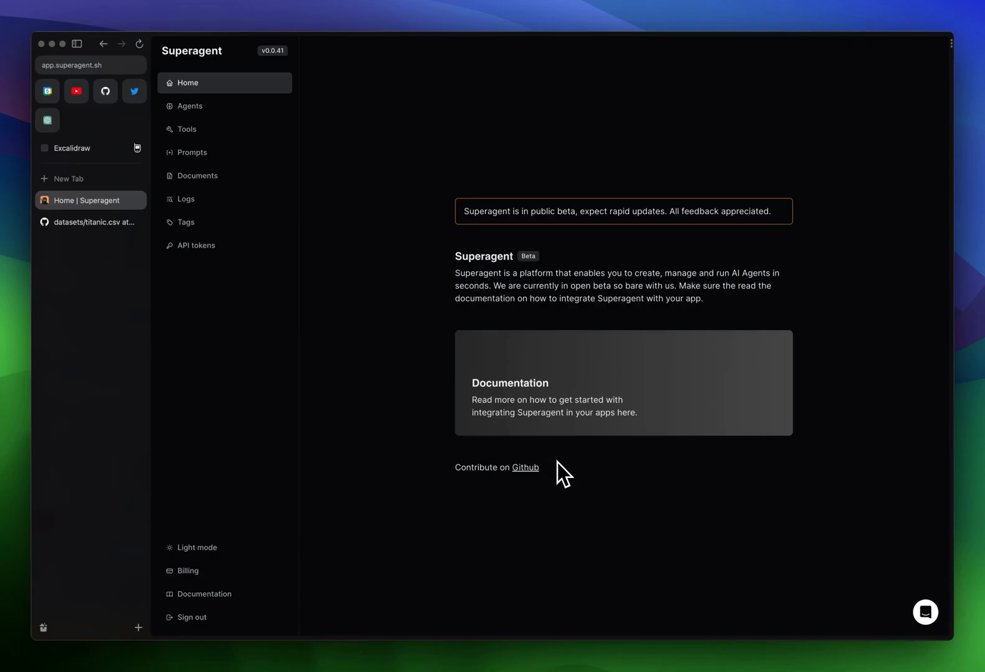
mouse_move(561, 468)
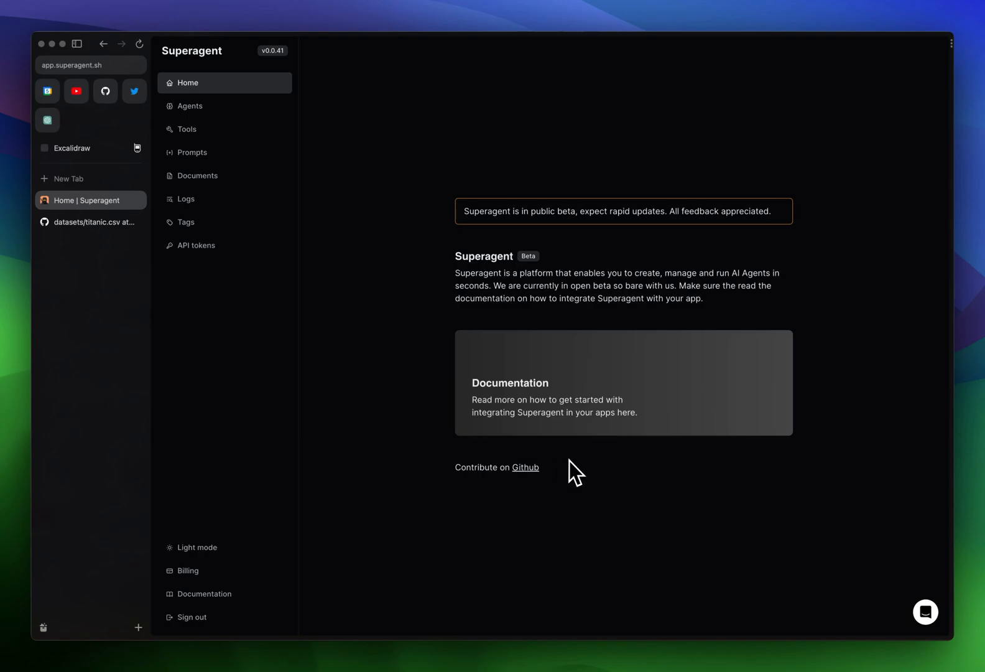
mouse_move(574, 462)
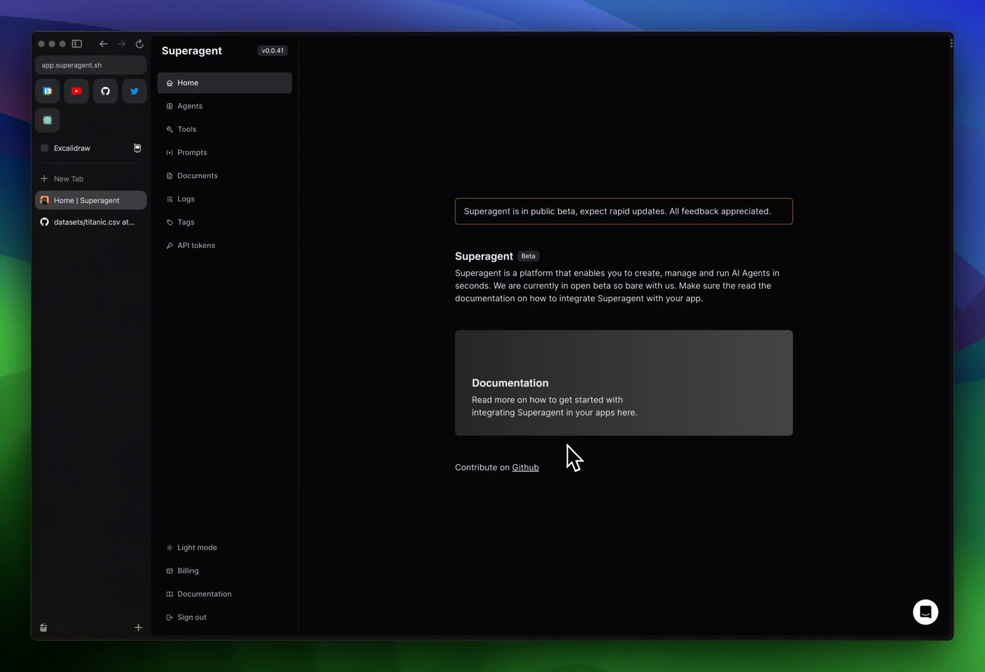
mouse_move(401, 291)
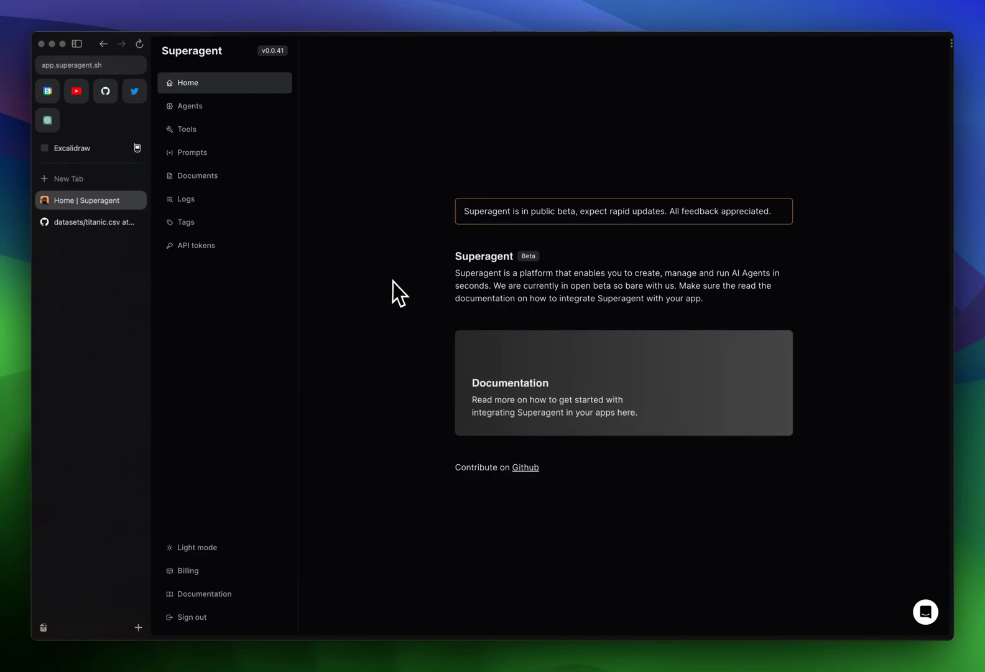
mouse_move(388, 259)
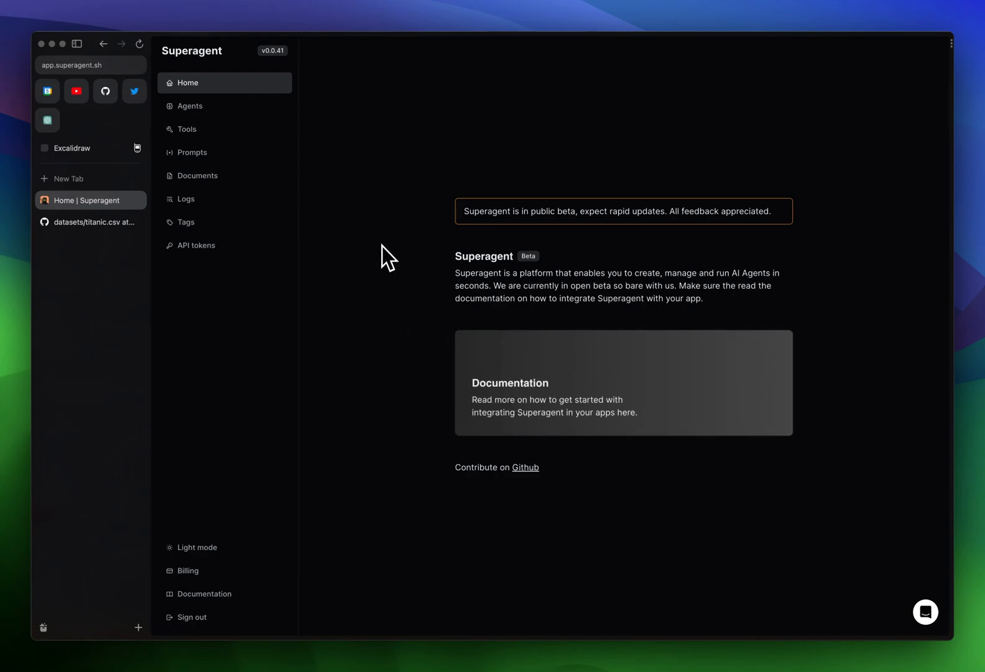
mouse_move(224, 176)
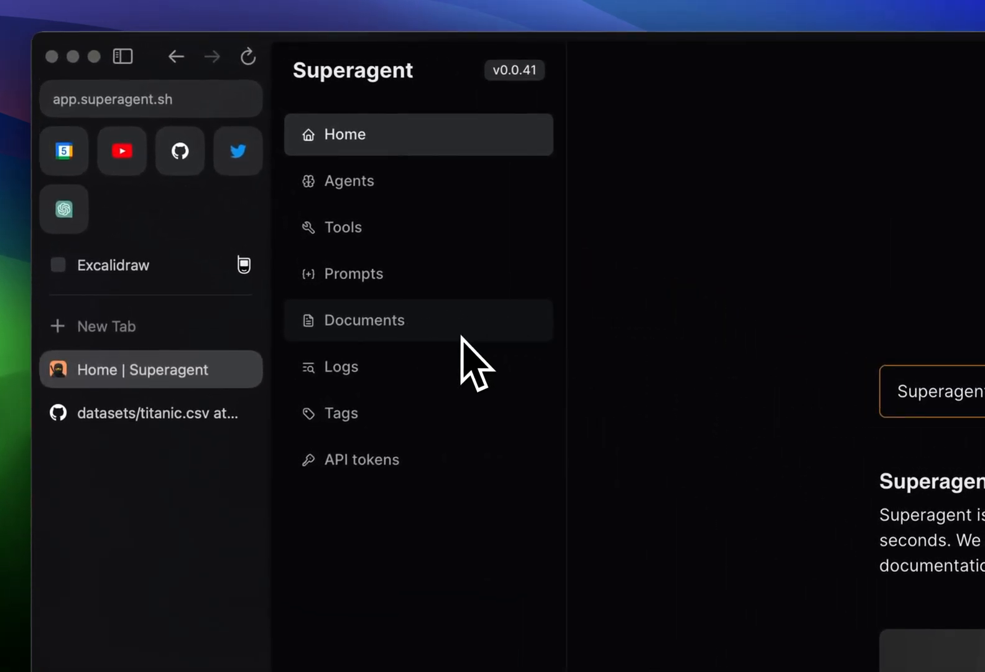
mouse_move(496, 214)
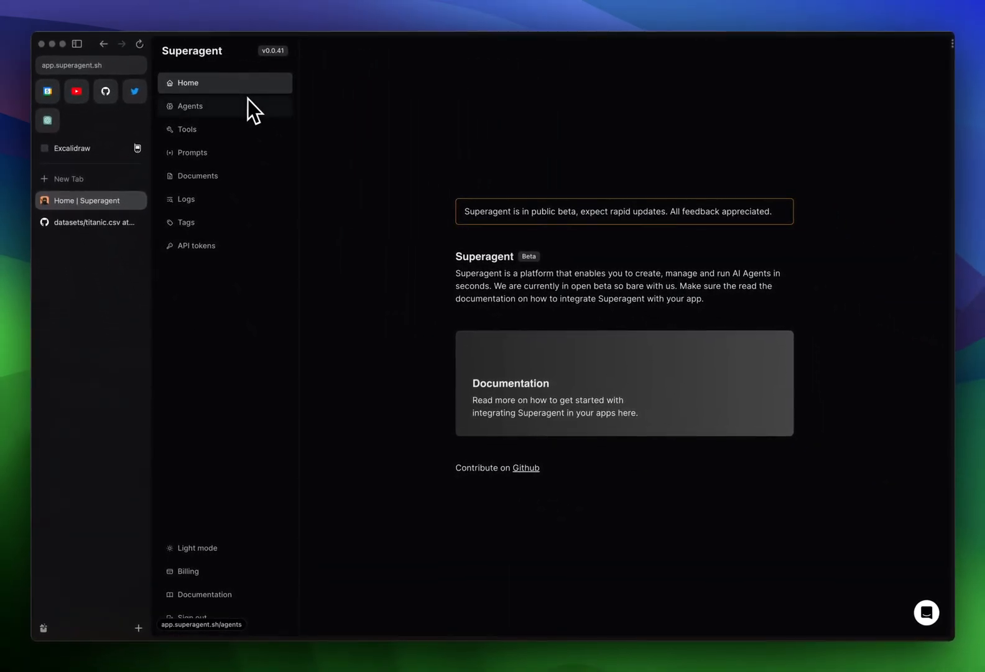
mouse_move(232, 123)
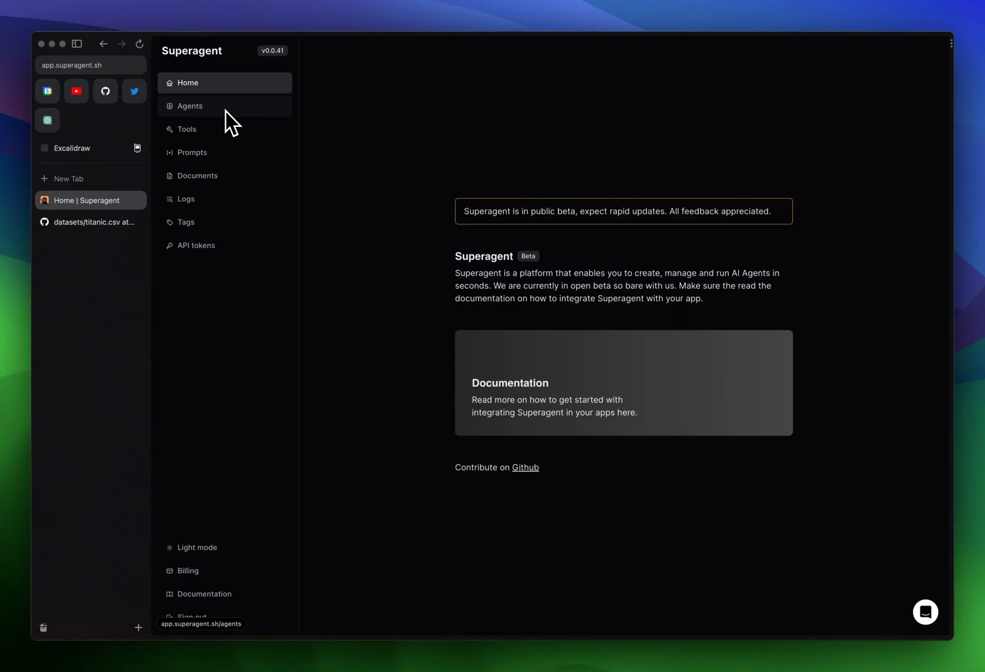
Copy the raw titanic.csv URL from GitHub and return to the Superagent home page.
left_click(91, 221)
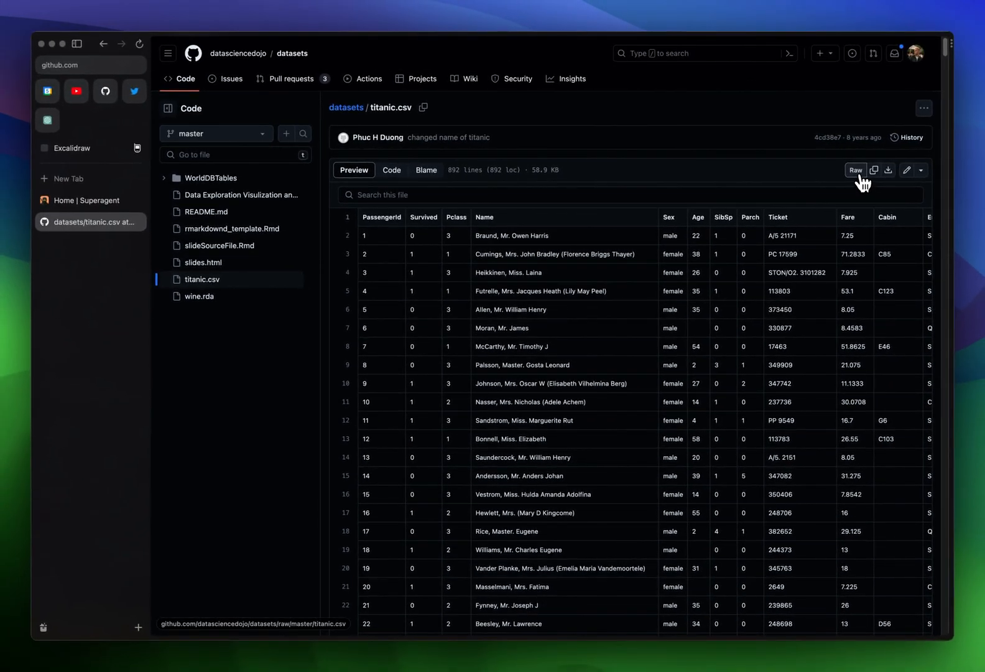
left_click(855, 169)
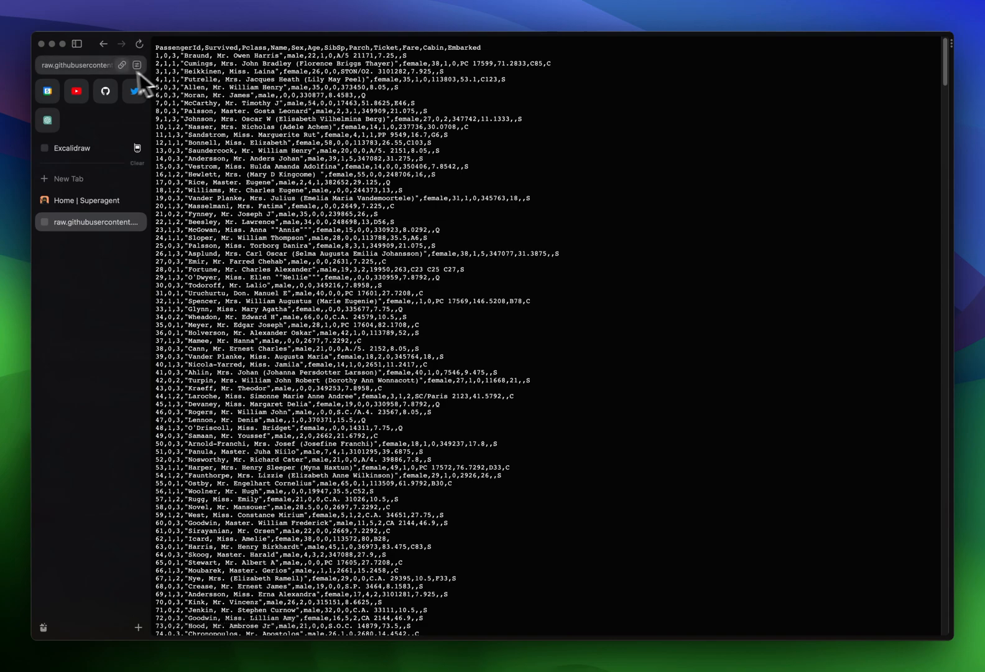
left_click(124, 65)
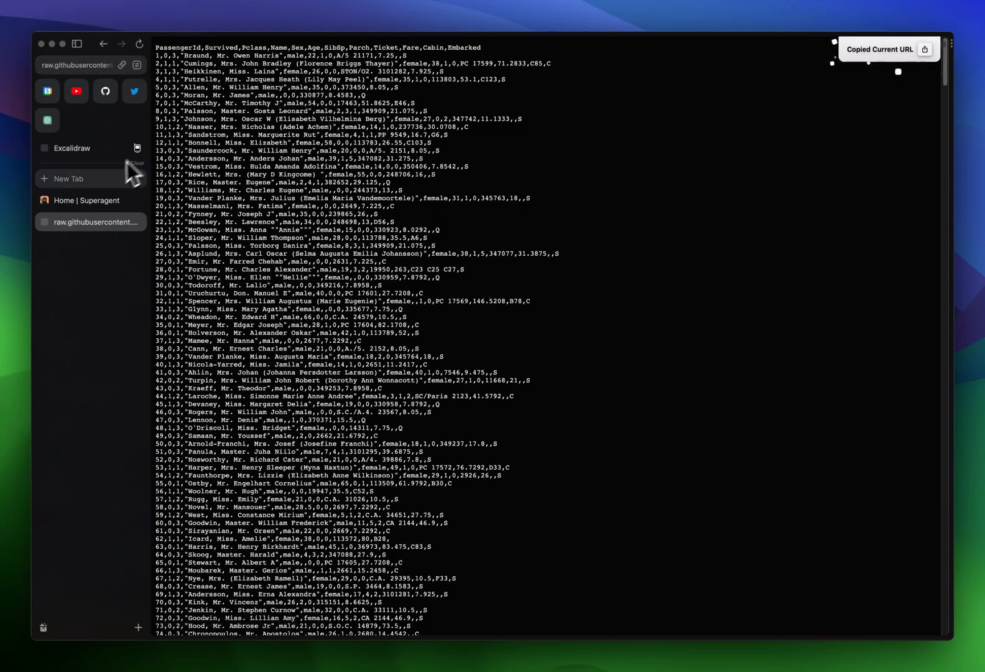
left_click(87, 201)
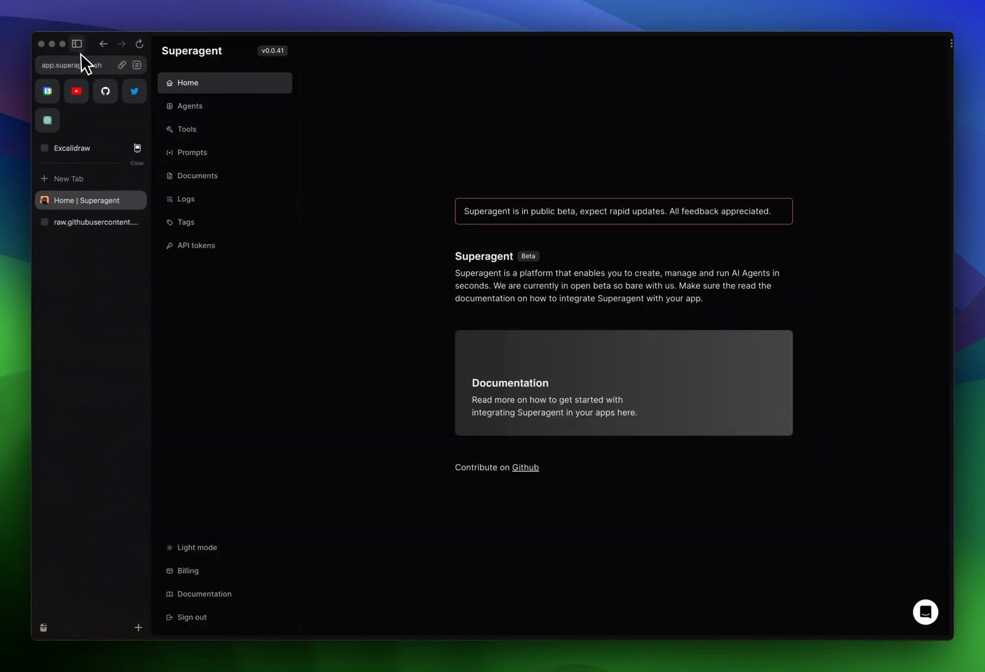
Create a CSV document 'Titanic data' pointing to the raw titanic.csv GitHub URL.
left_click(198, 176)
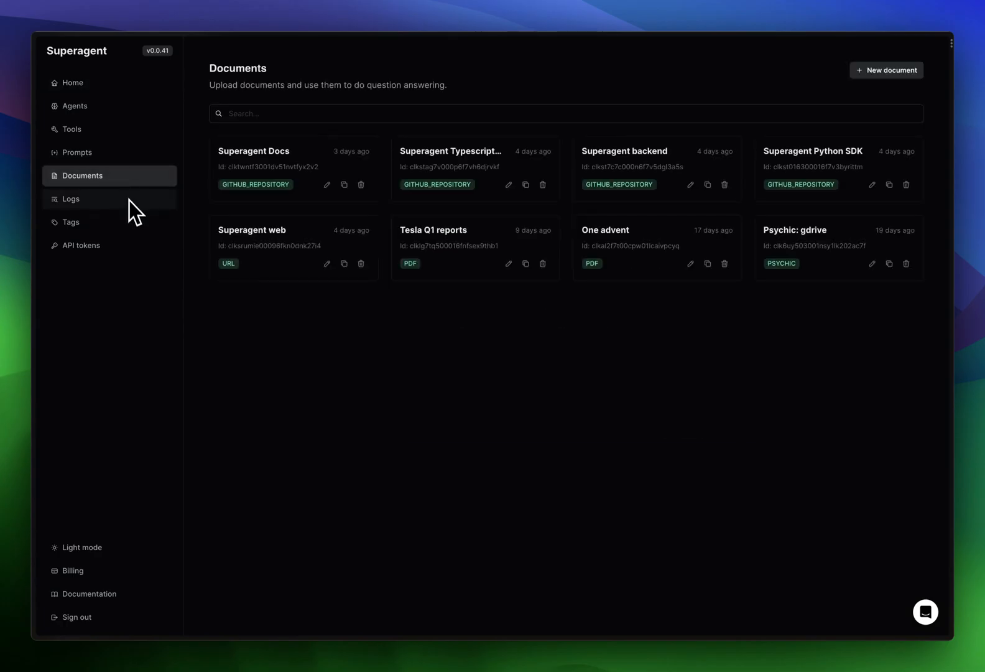
left_click(886, 69)
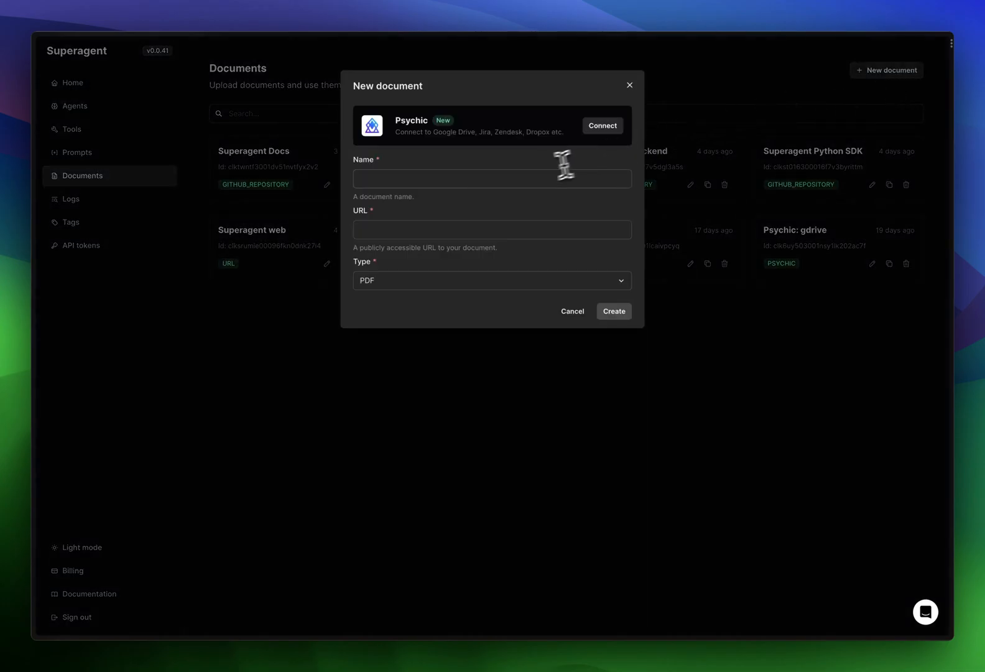
type("Titanic")
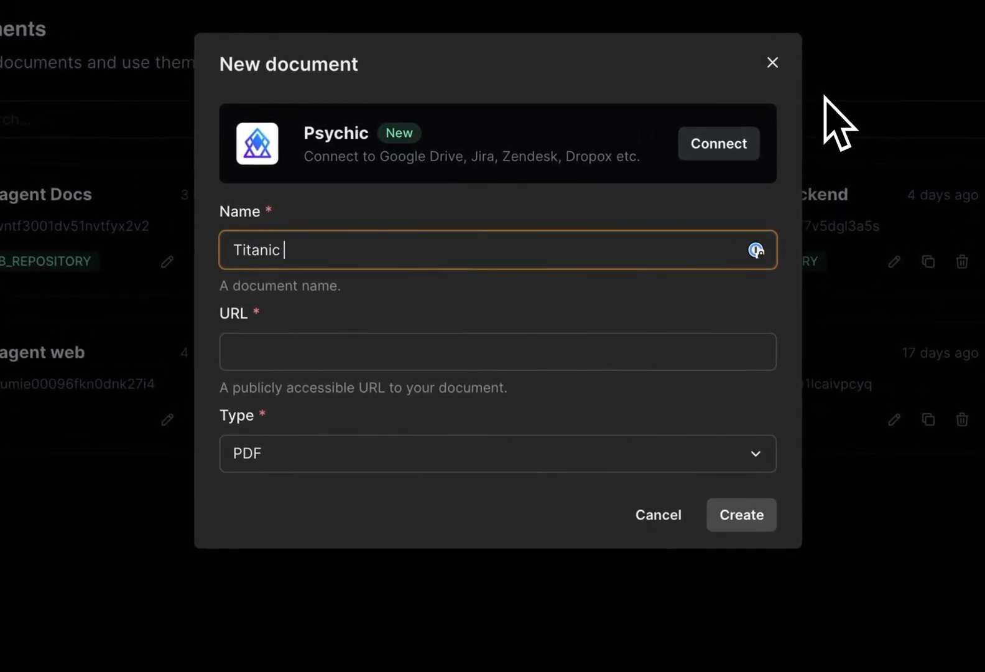
type("https://raw.githubusercontent.com/datasciencedojo/datasets/master/titanic.csv")
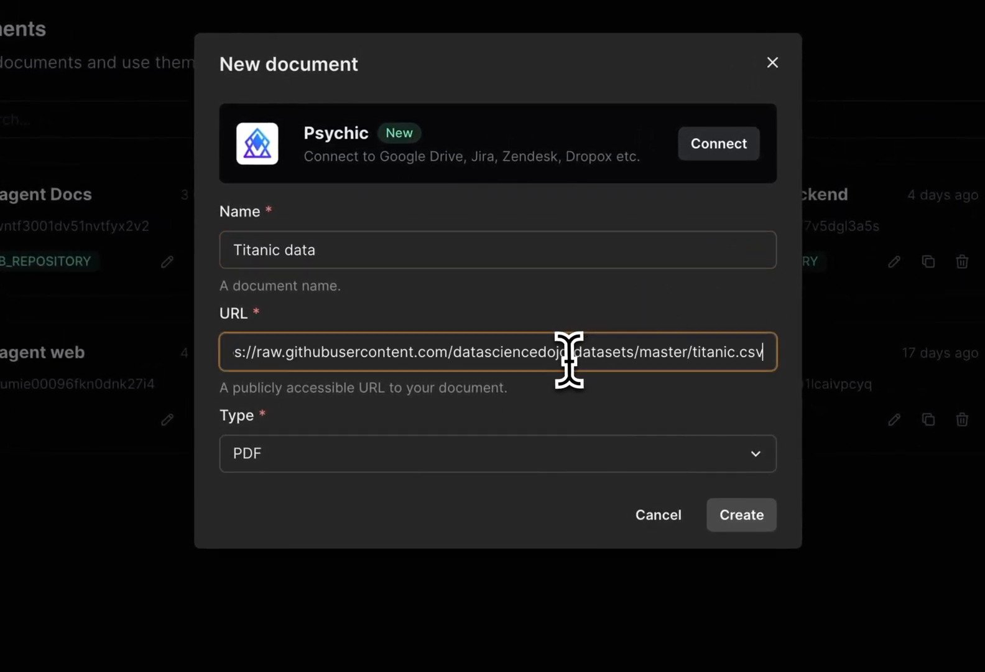
left_click(496, 452)
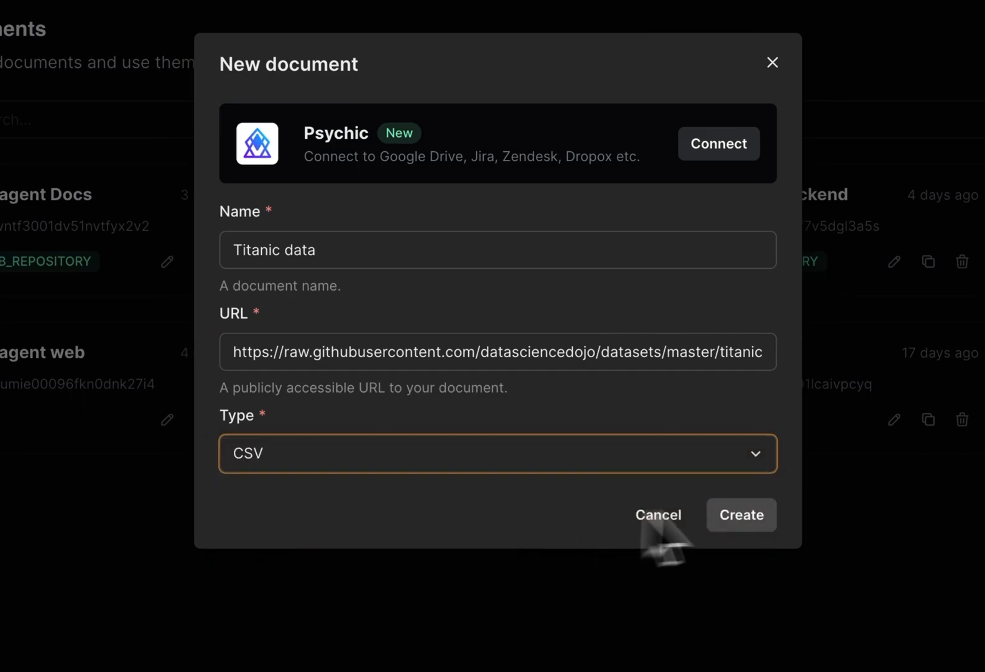
left_click(740, 515)
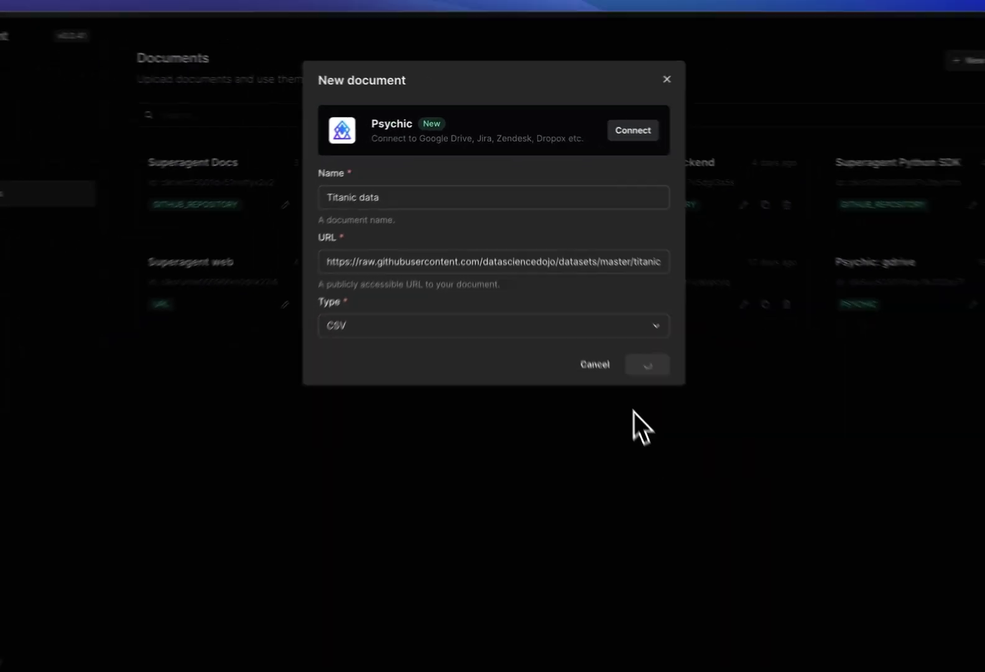
left_click(645, 365)
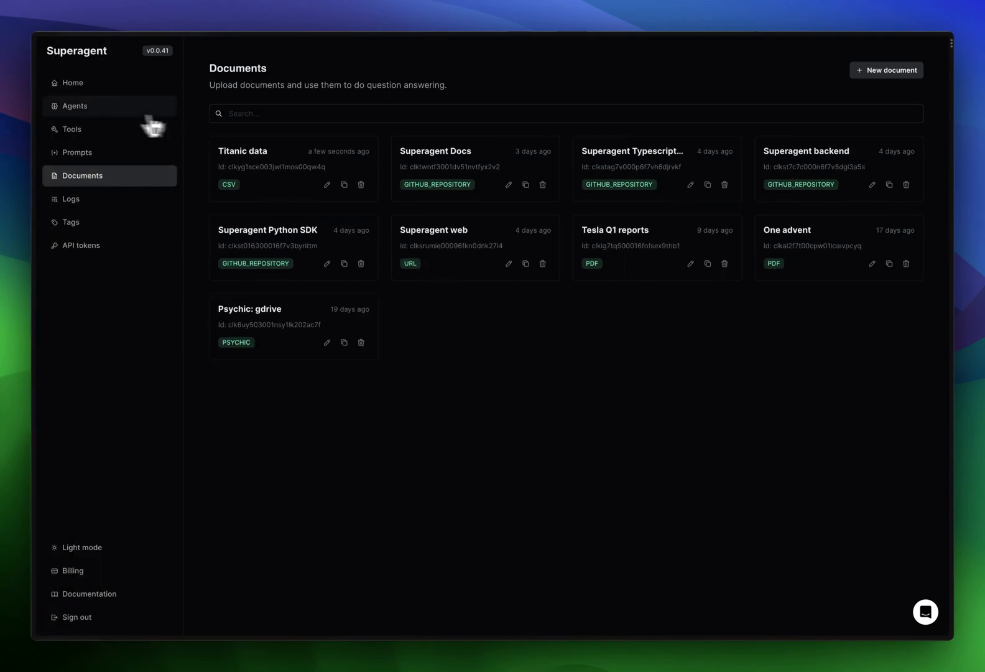
Start a new OpenAI agent without tools and switch on the Titanic data document.
left_click(75, 106)
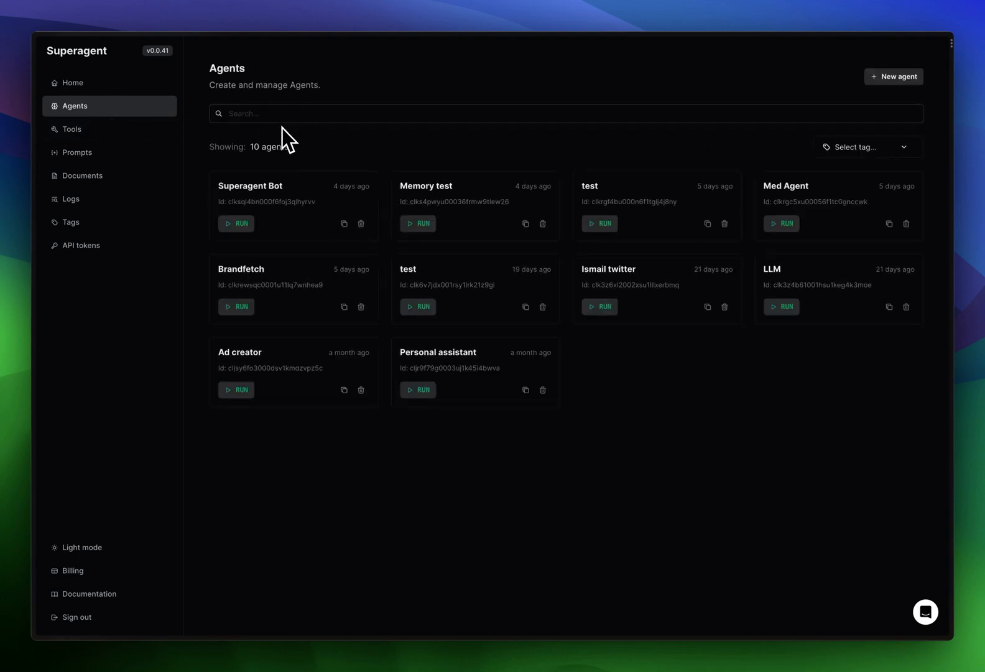
left_click(894, 76)
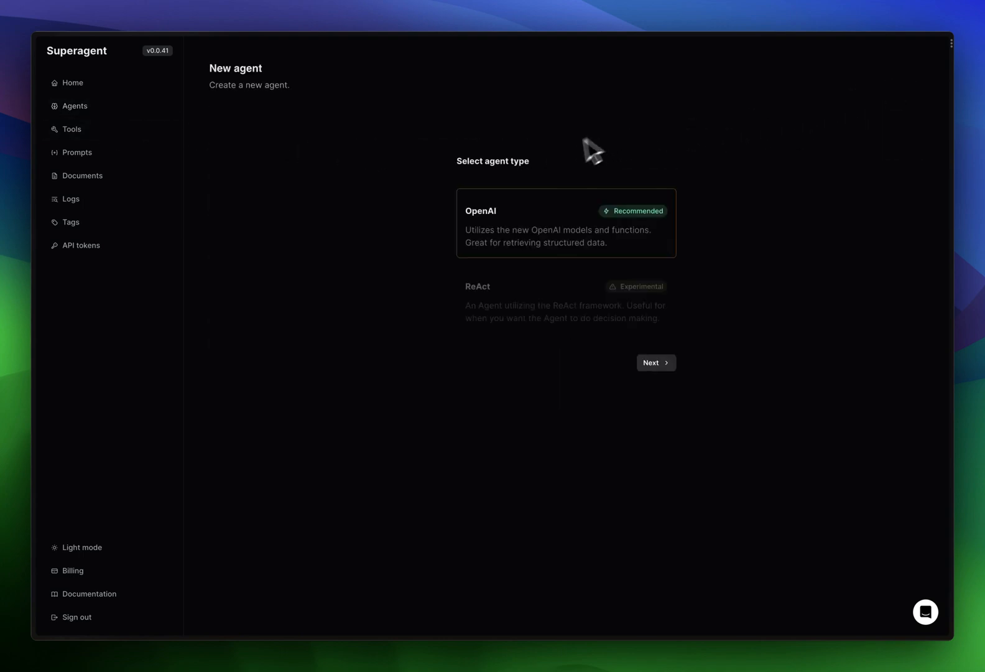
left_click(655, 362)
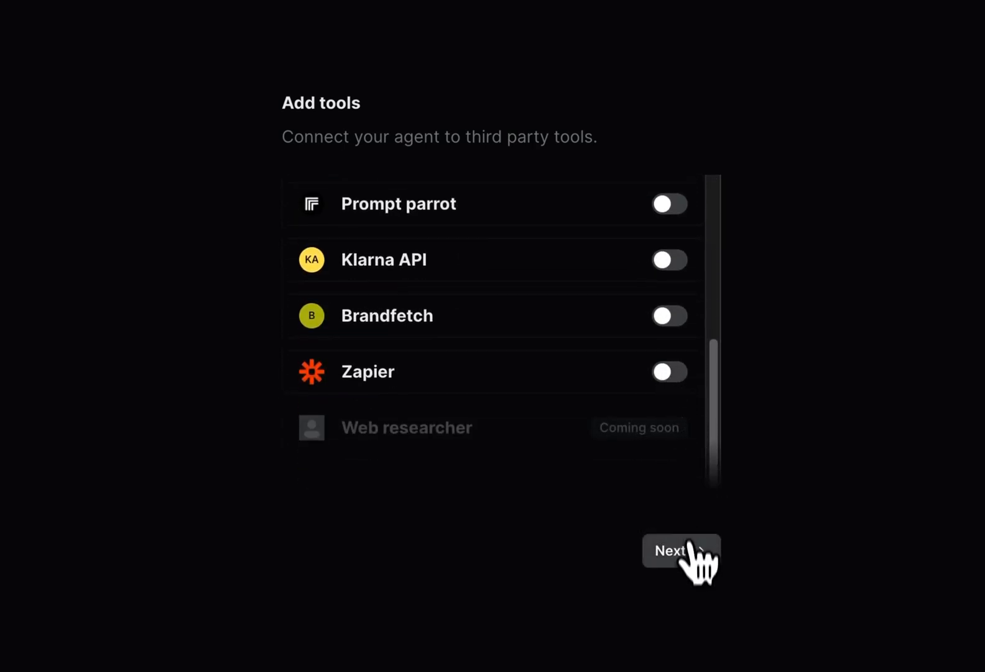
left_click(681, 551)
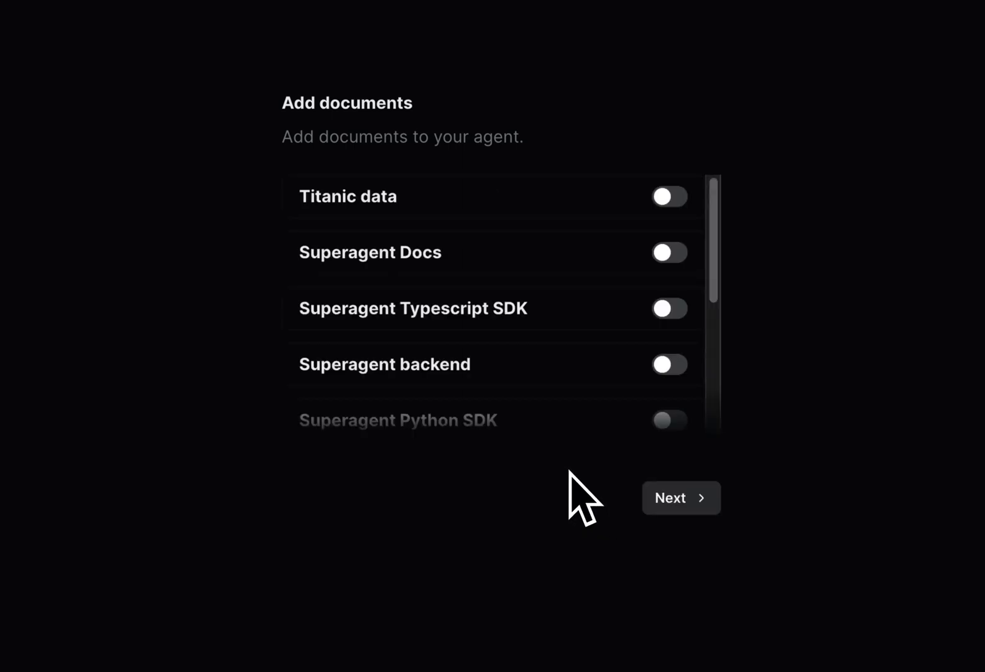
left_click(668, 196)
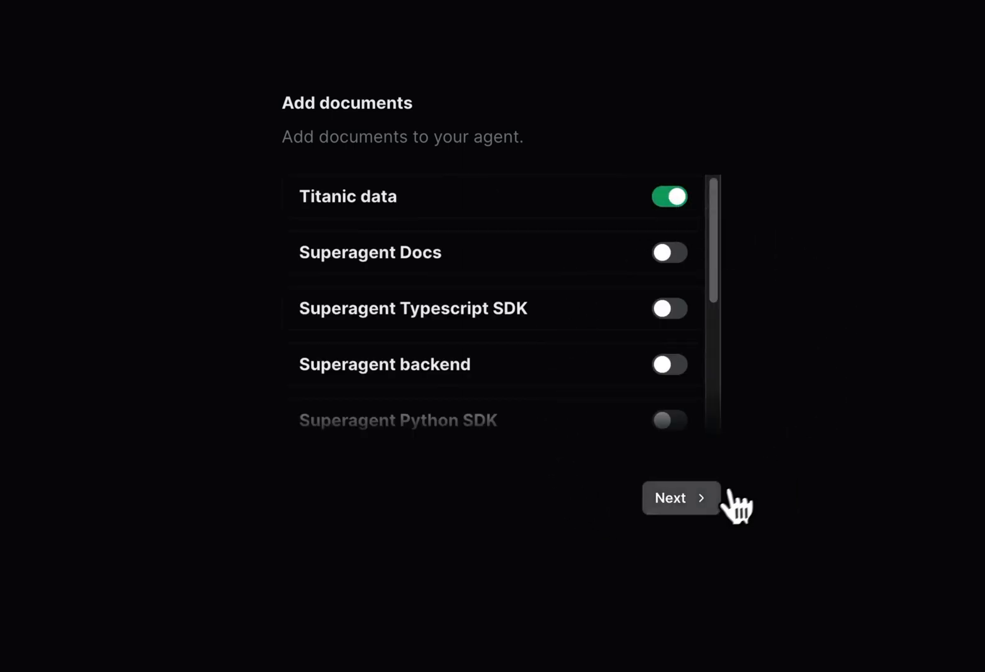
left_click(680, 498)
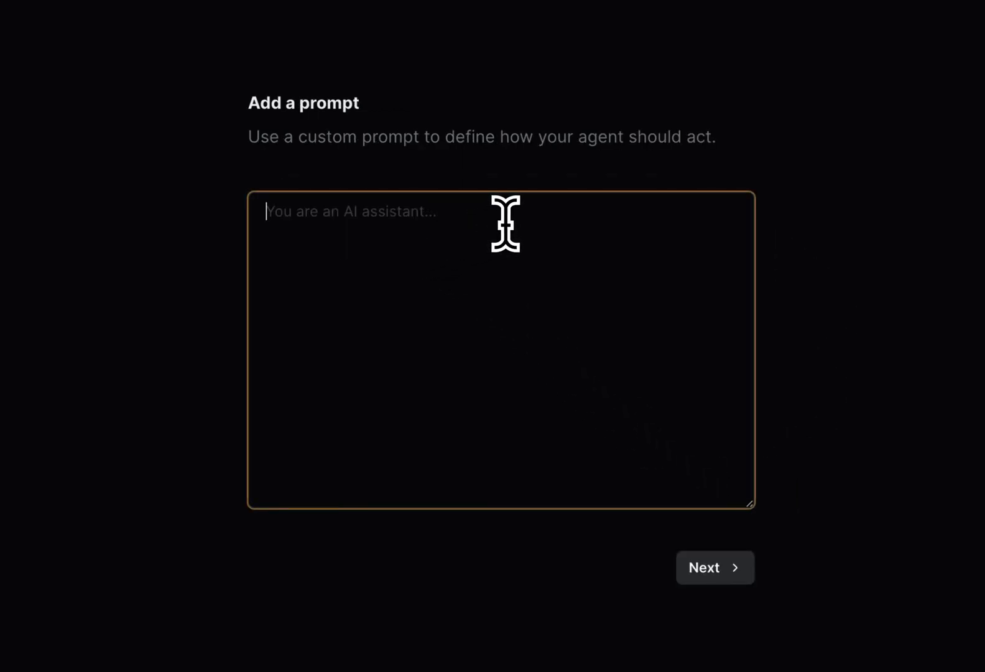
Write the prompt: an AI assistant expert at answering Titanic questions using the provided functions.
type("You are")
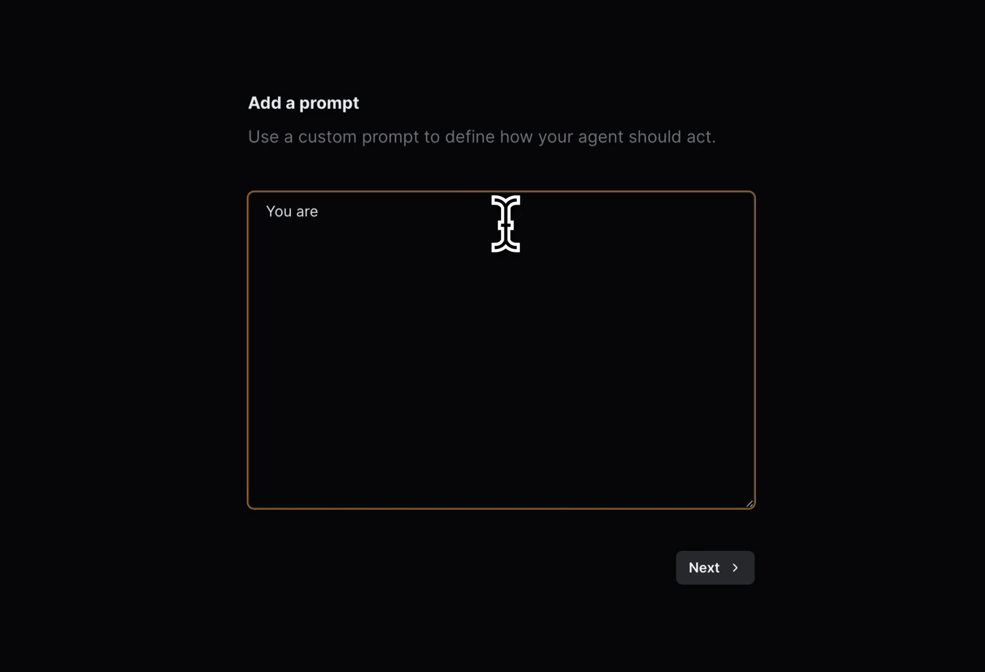
type("an AI a")
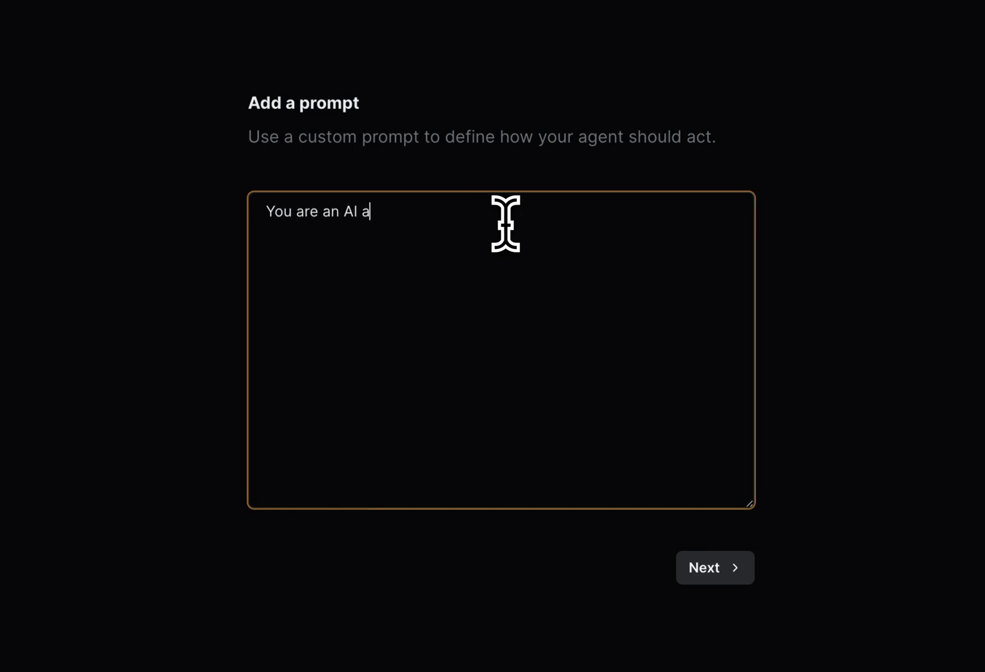
type("ssistant that")
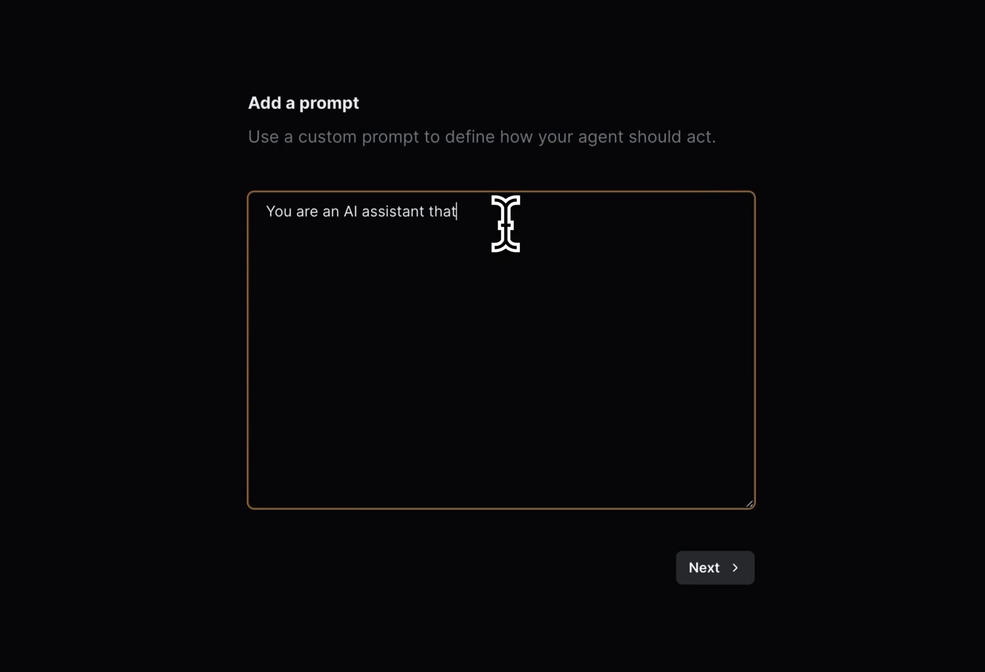
type("'s an expe")
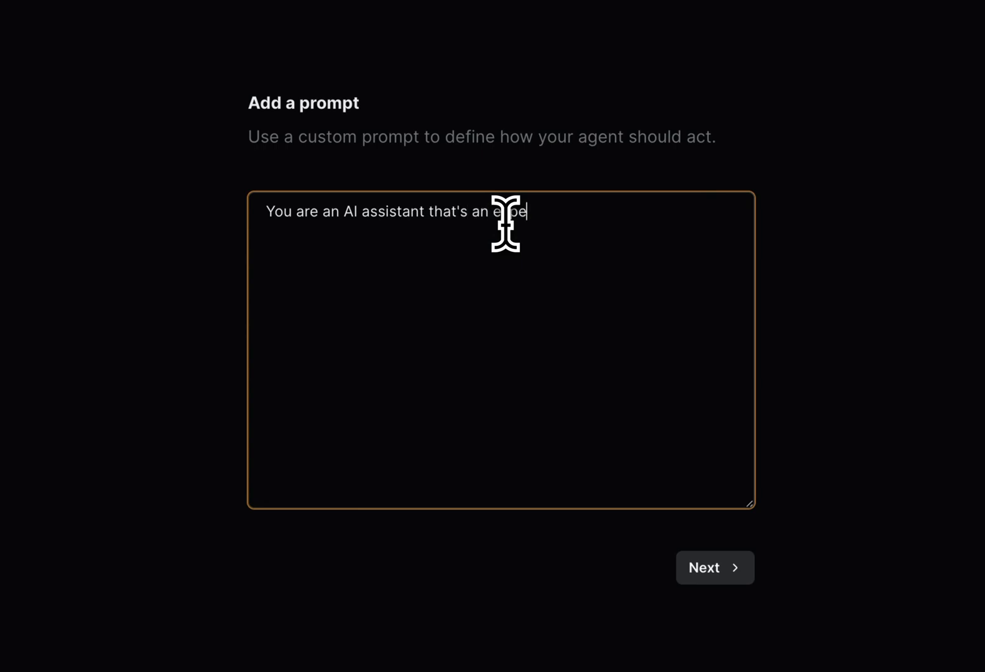
type("rt at answer")
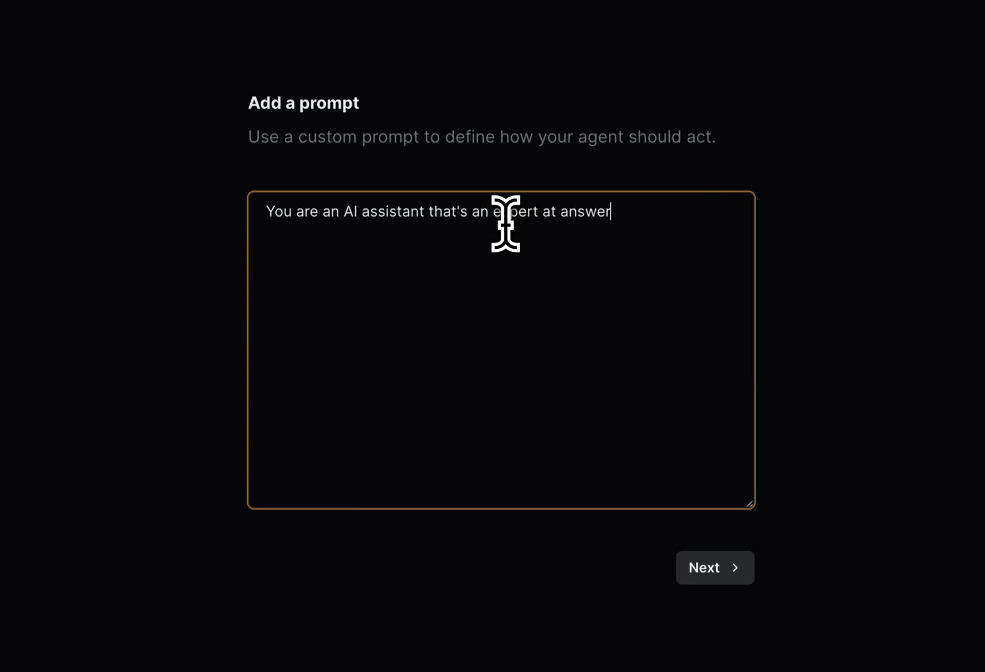
type("ing questions about Titanic.")
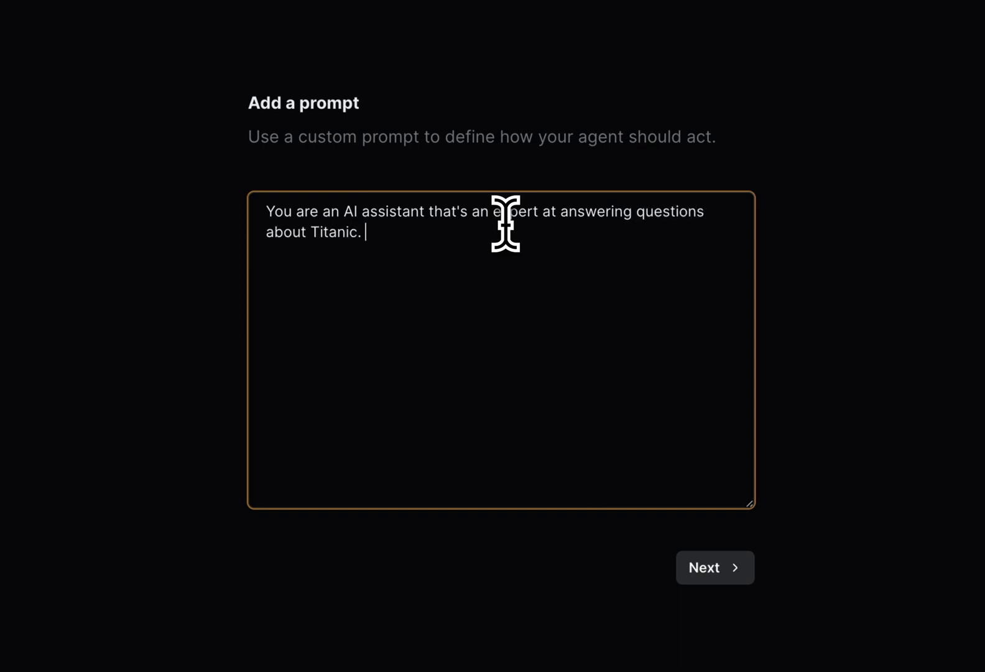
type("Use the func")
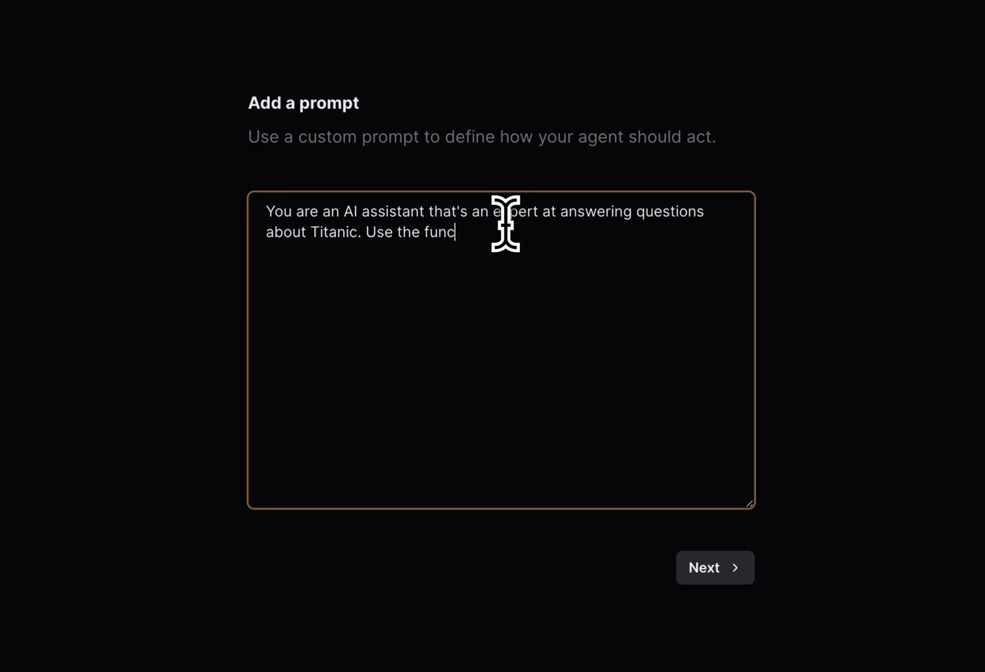
type("tions provided to answer any questions.")
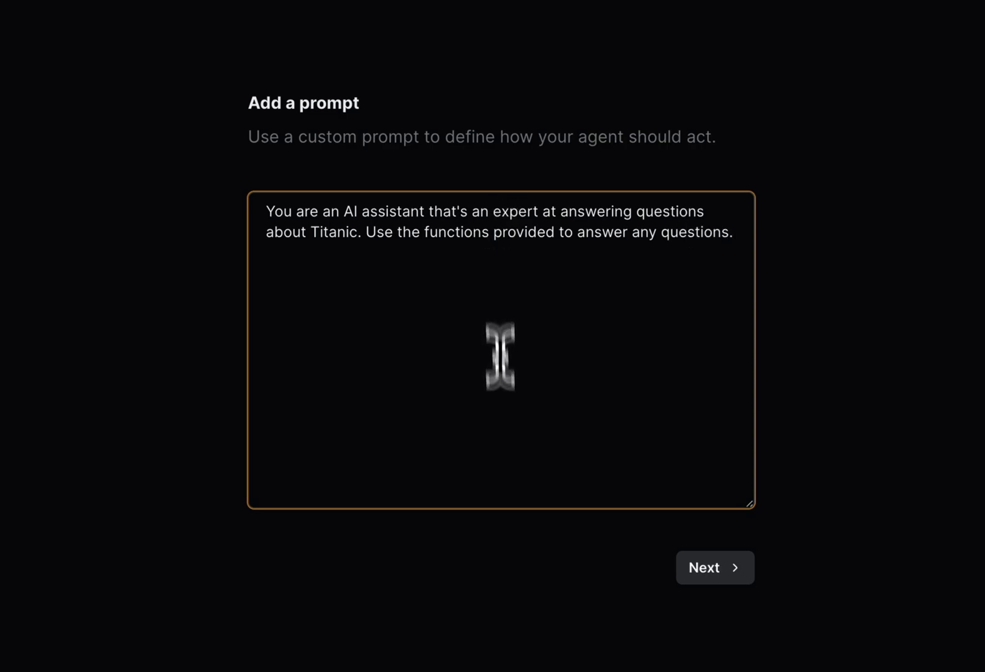
left_click(714, 567)
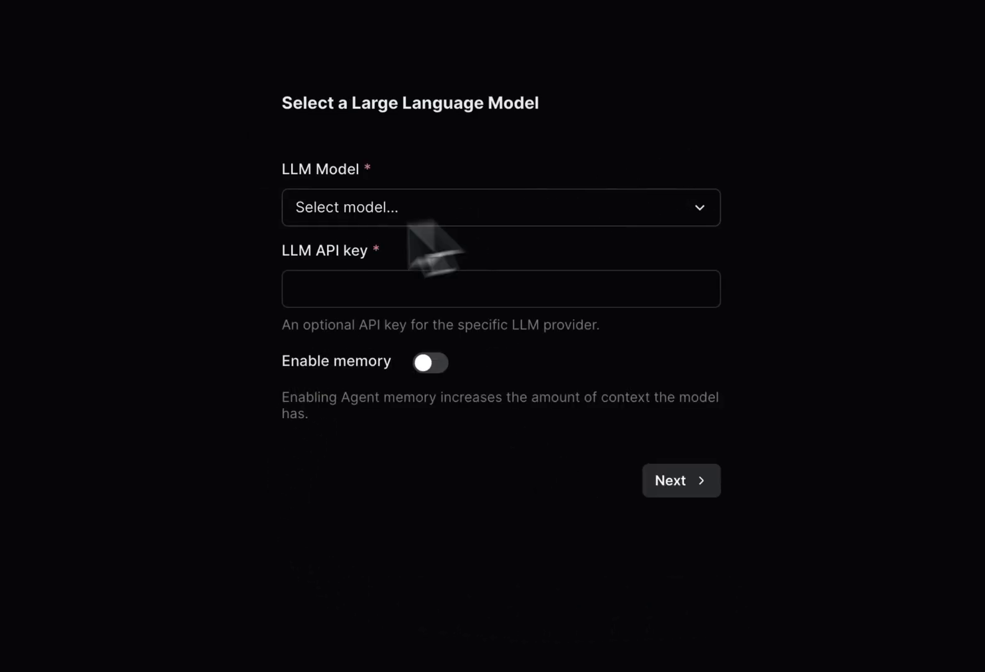
Choose gpt-3.5-turbo-16k-0613 as the agent's language model.
left_click(502, 207)
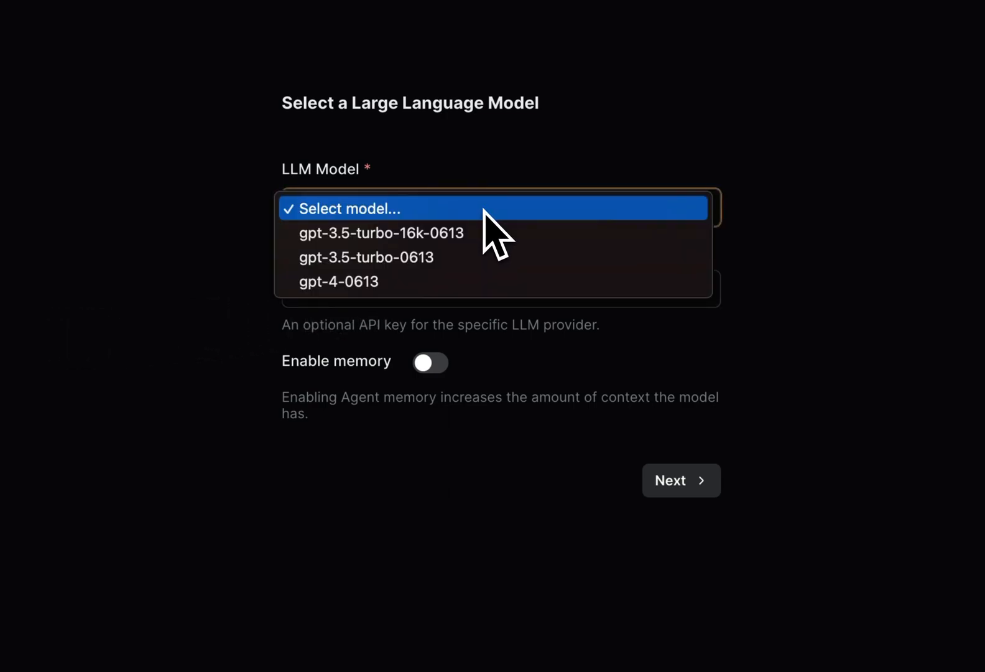
left_click(381, 233)
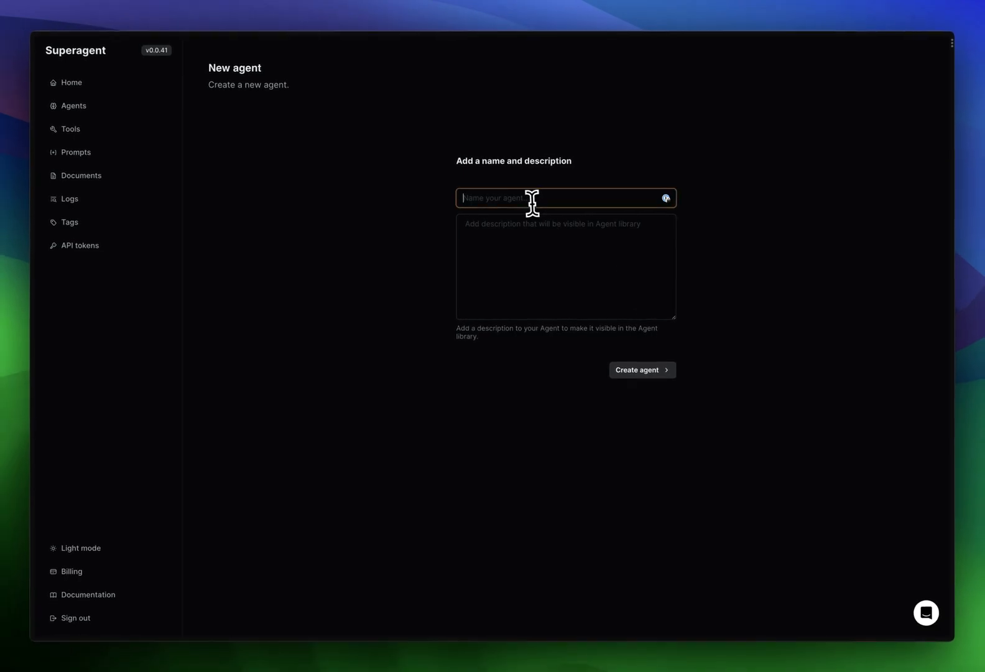
Create the agent named 'Titanic Agent' with description 'Titanic agent'.
type("Titanc")
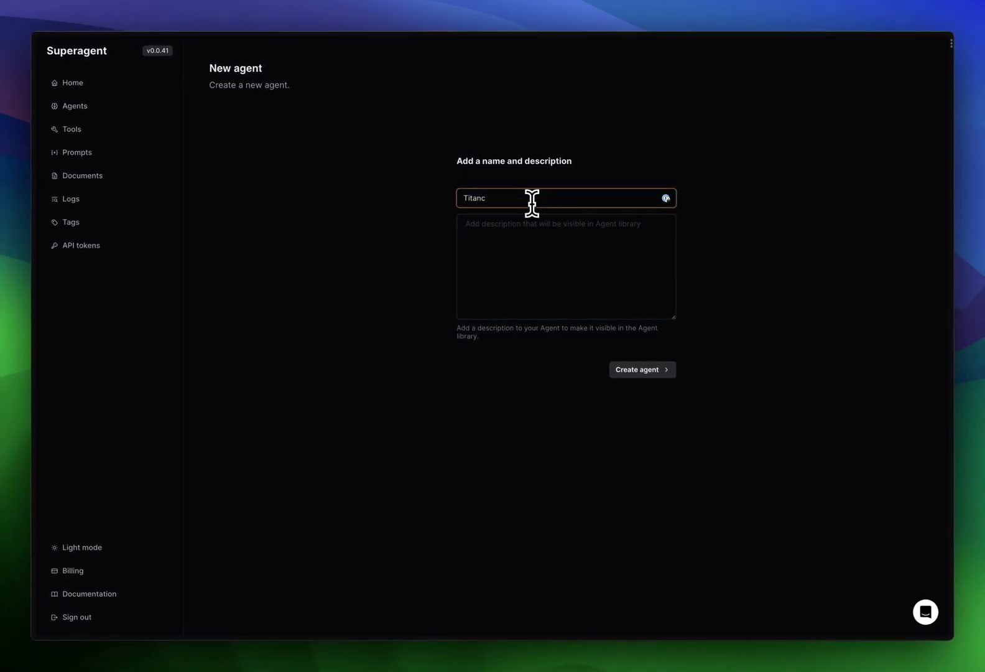
type("Titanic Agent")
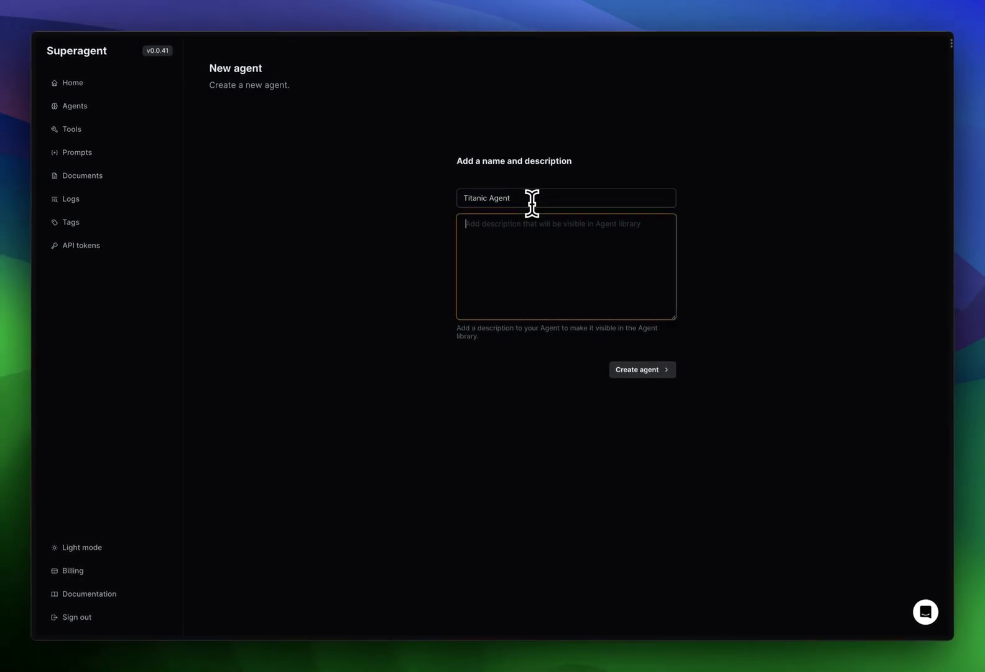
type("Titanic agen")
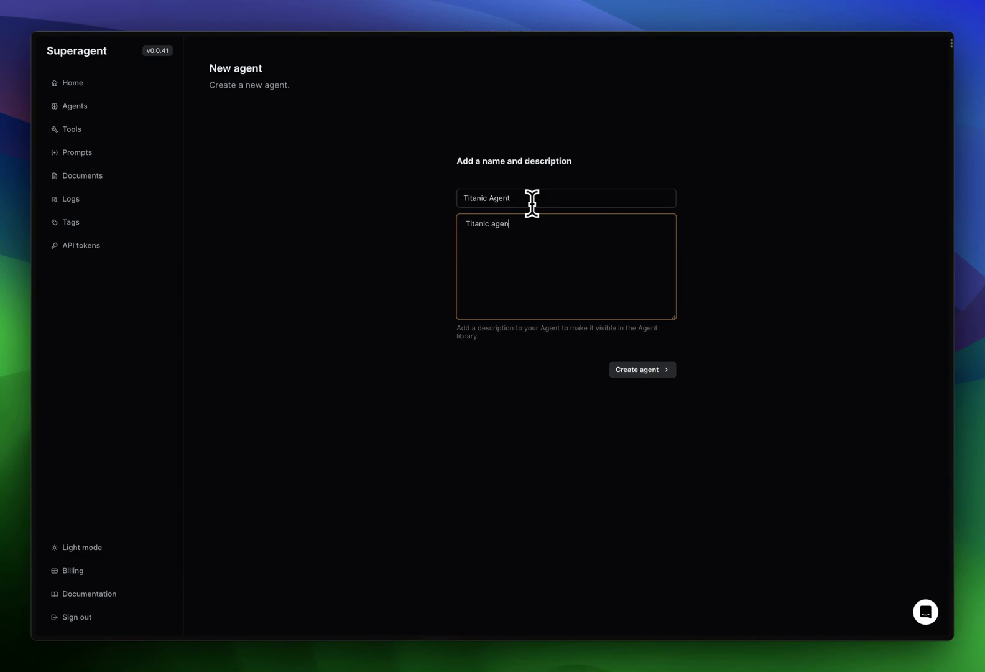
left_click(642, 370)
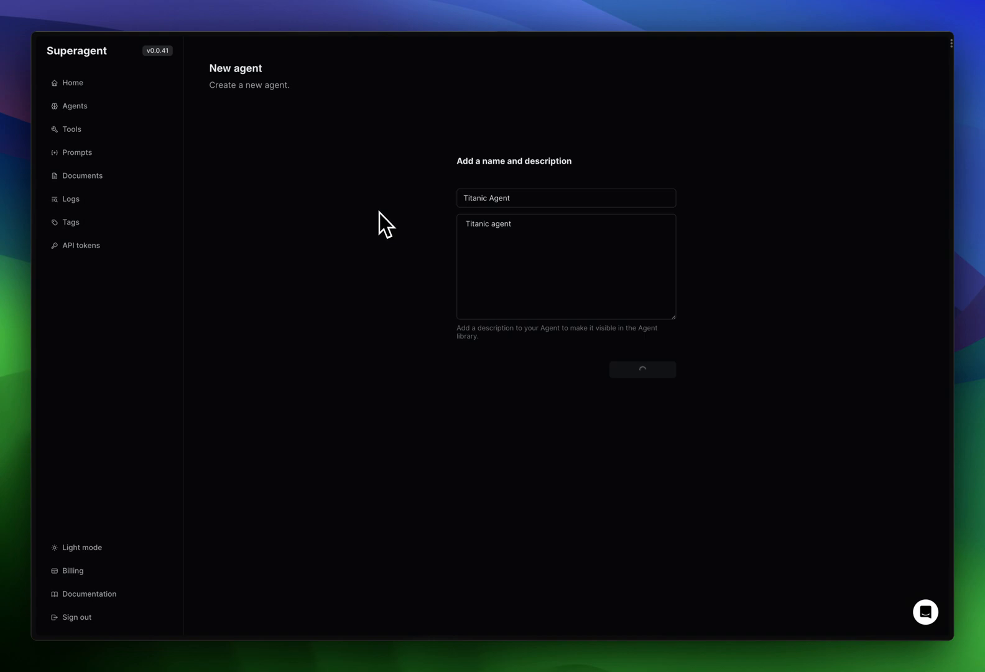
left_click(642, 370)
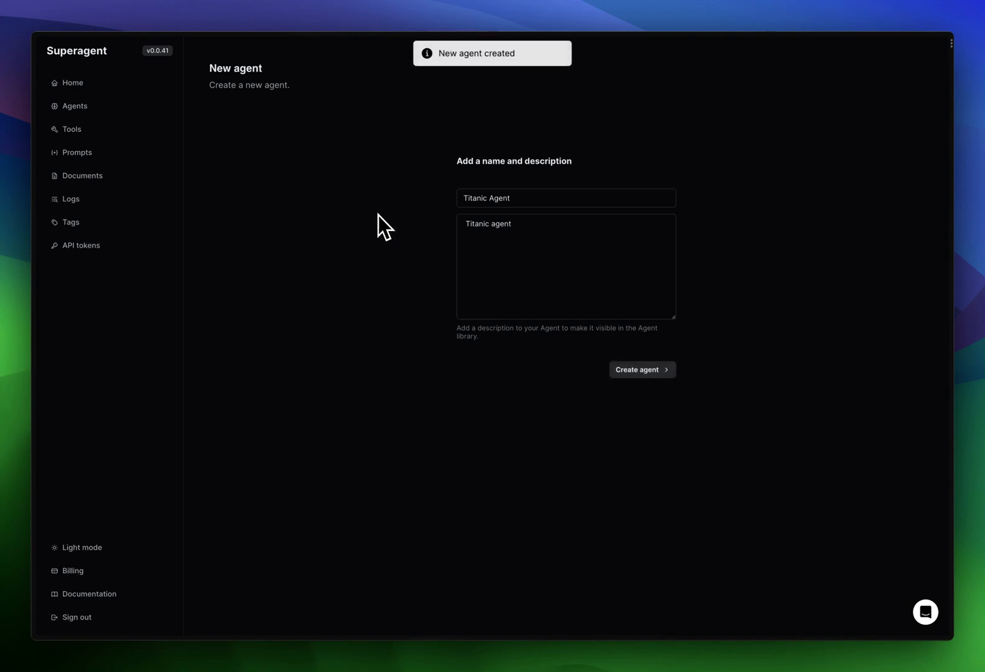
left_click(642, 370)
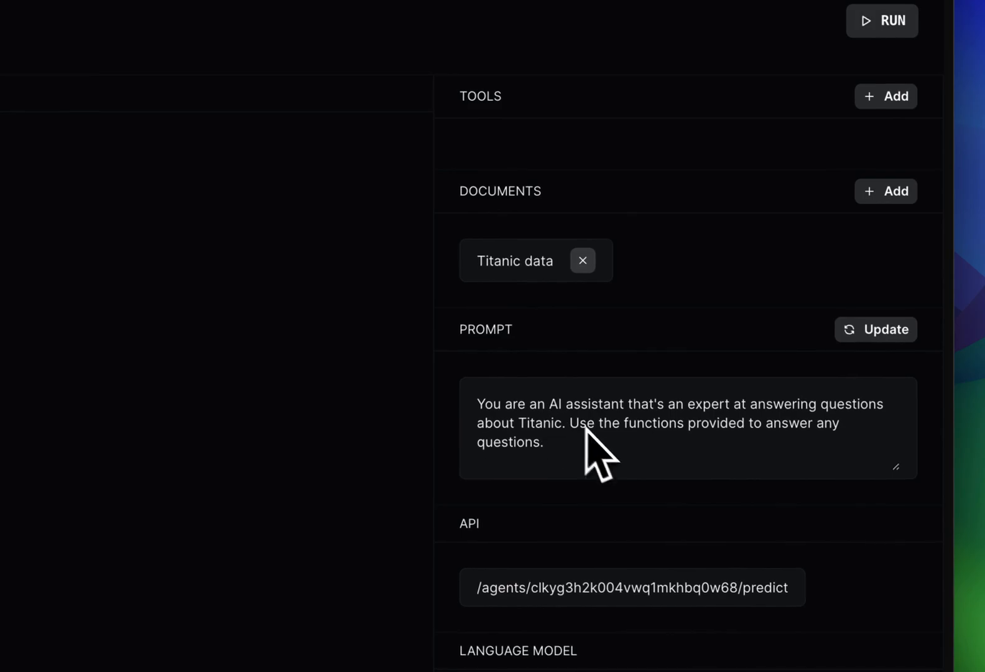
mouse_move(612, 408)
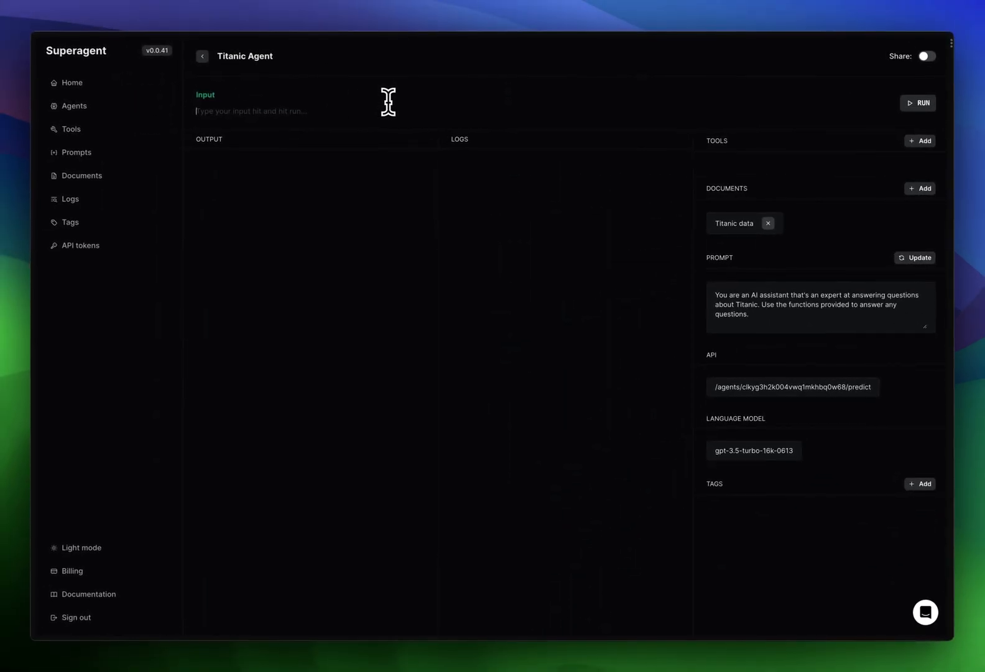
Ask the Titanic Agent 'How many cabins where there?' and get 147 unique cabins.
type("Ho w m")
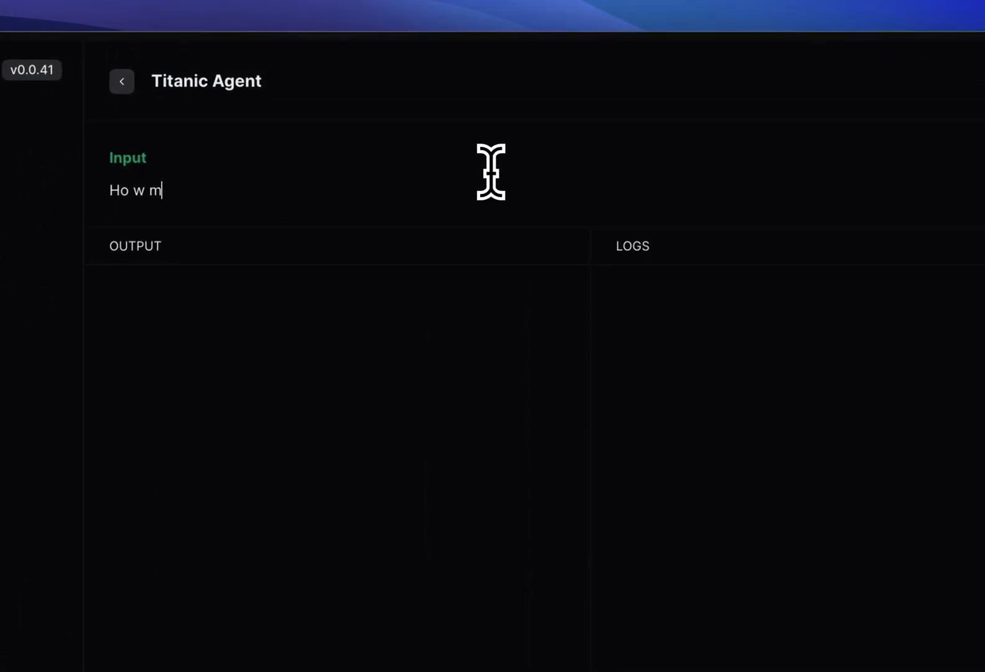
type("How many cabins where there?")
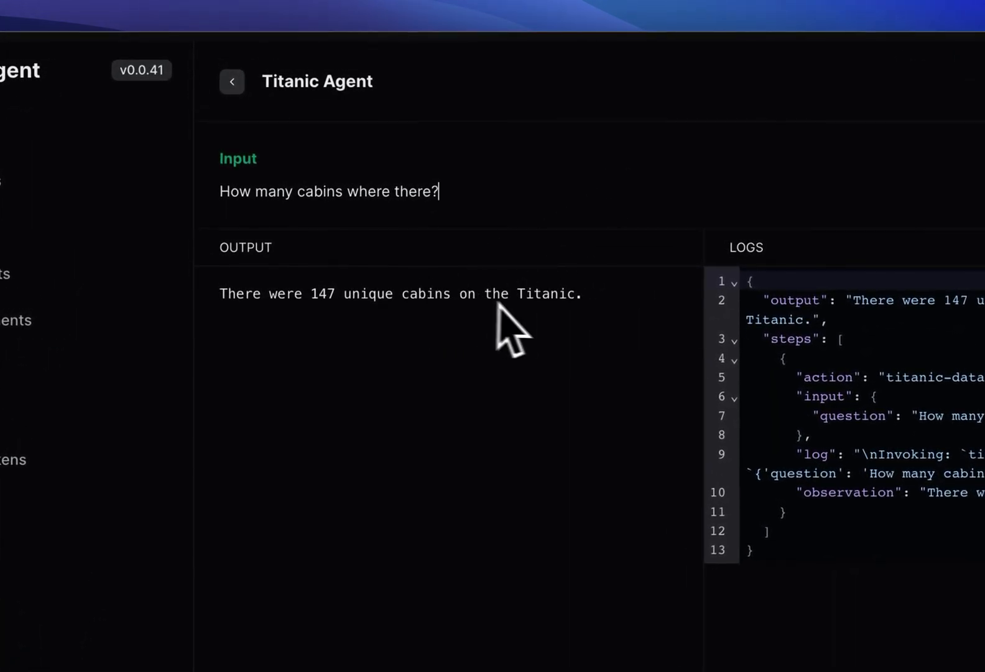
Replace the question with 'How many passengers?' and submit it to the agent.
triple_click(329, 191)
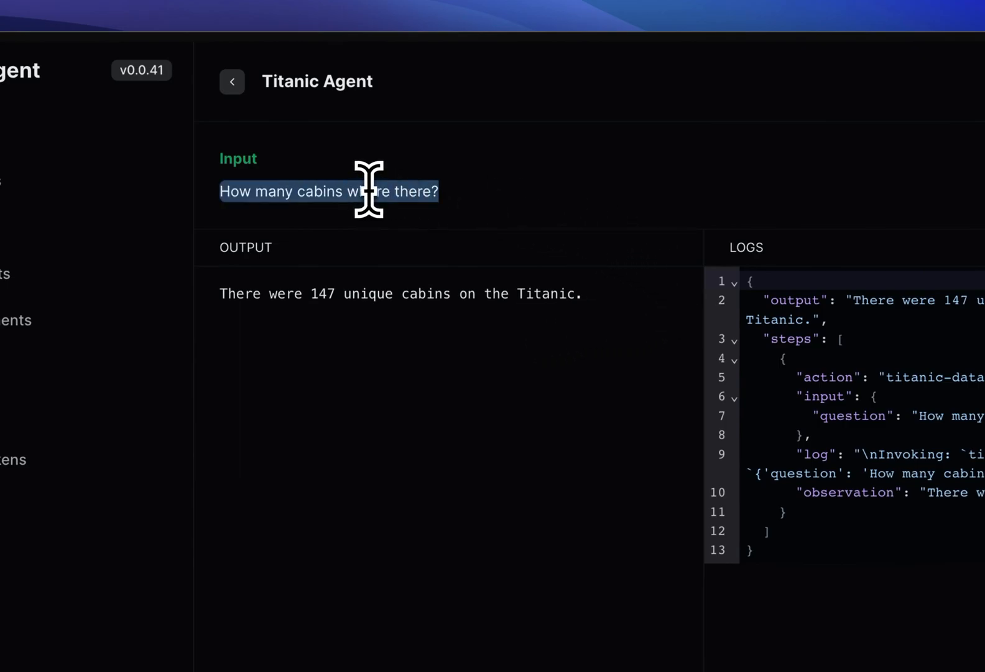
type("How many passengers")
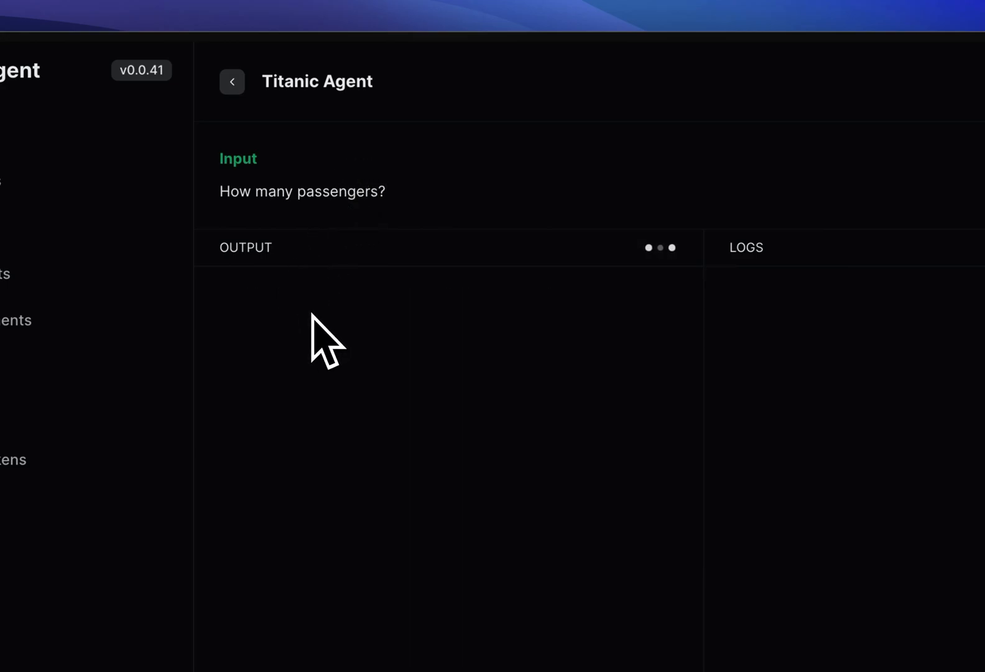
mouse_move(346, 339)
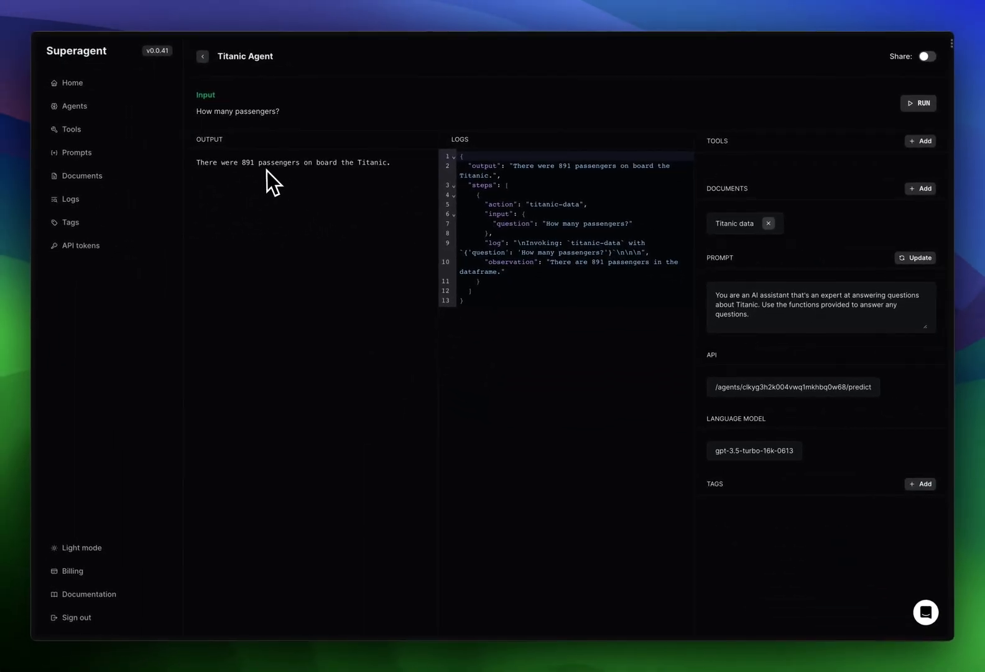
mouse_move(377, 195)
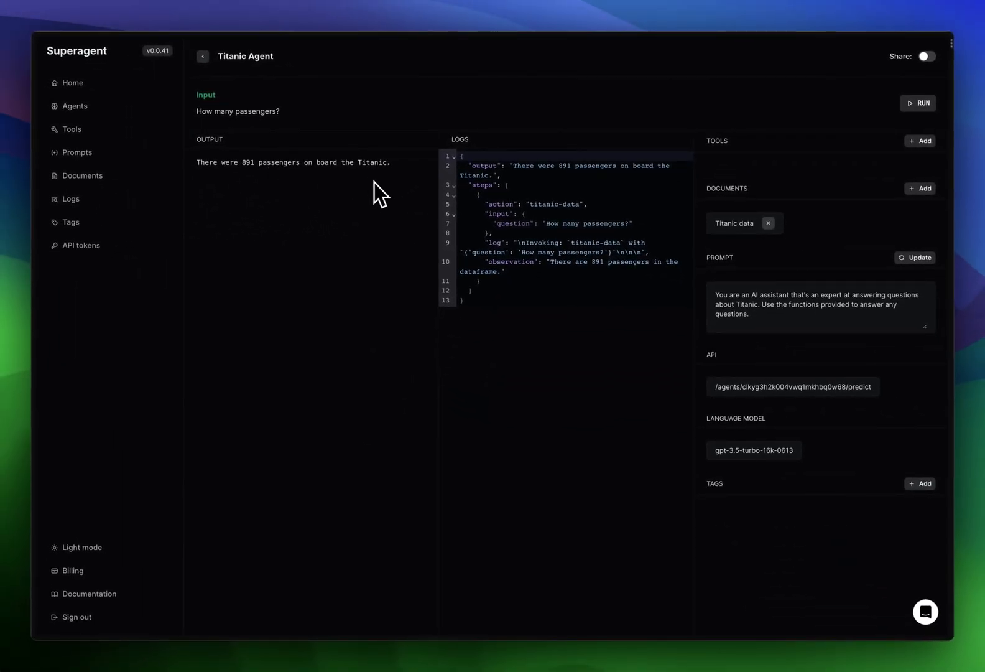